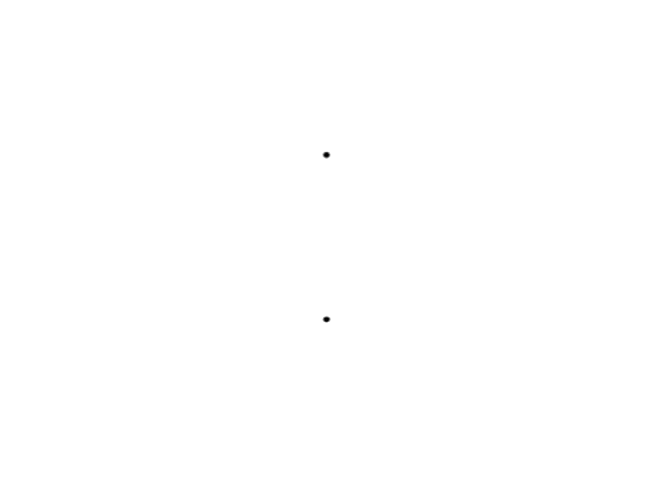
left_click_drag(324, 153, 324, 317)
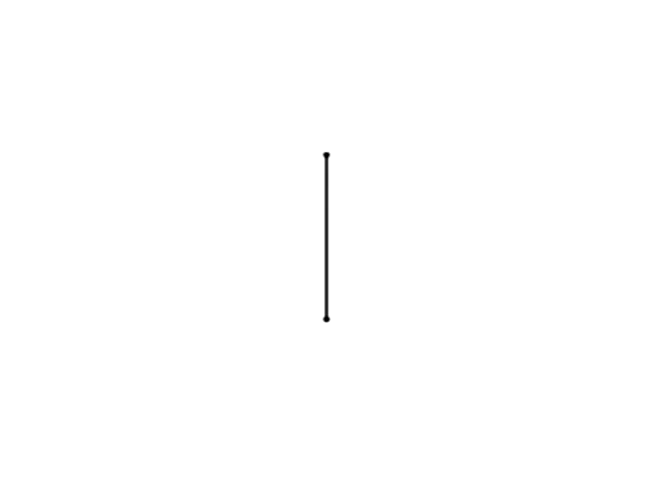
left_click_drag(268, 185, 387, 300)
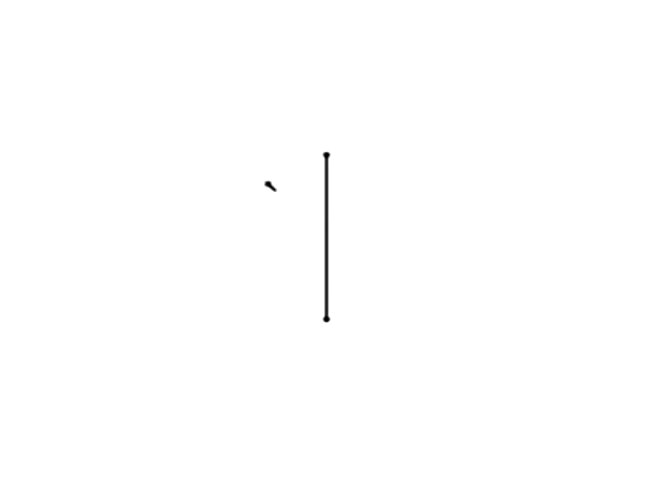
left_click_drag(267, 185, 326, 238)
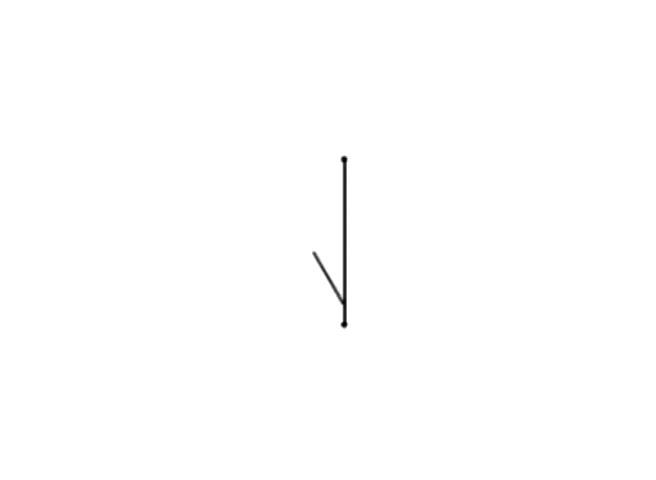
left_click_drag(307, 255, 283, 193)
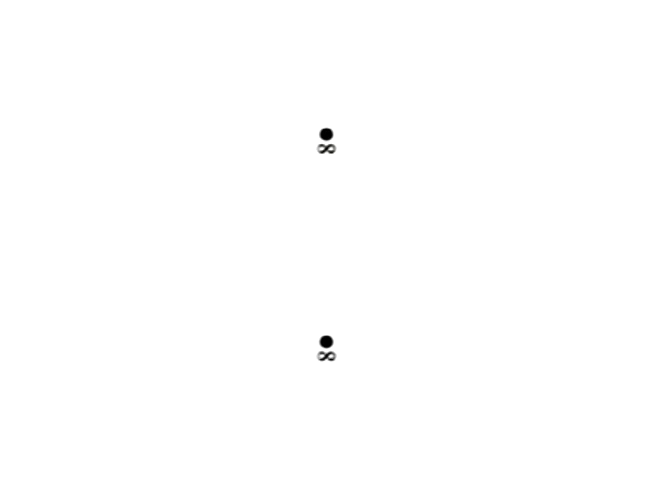
left_click_drag(325, 145, 325, 340)
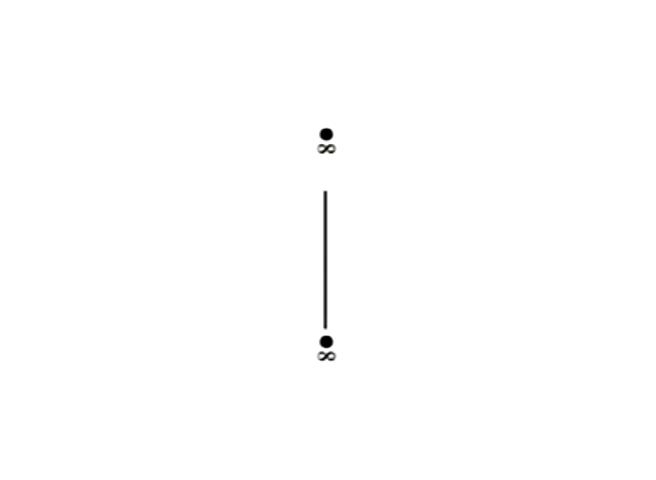